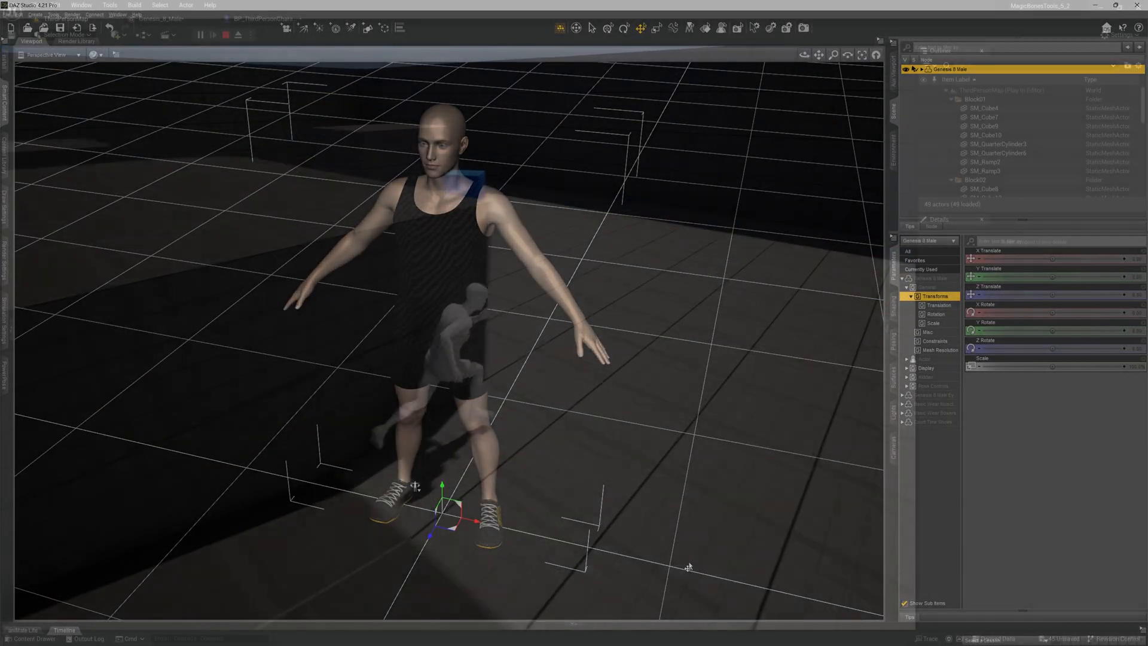
Step: Start the Daz To Blender bridge from DAZ Studio's File > Send To menu
{"action": "left_click", "coordinate": [213, 35]}
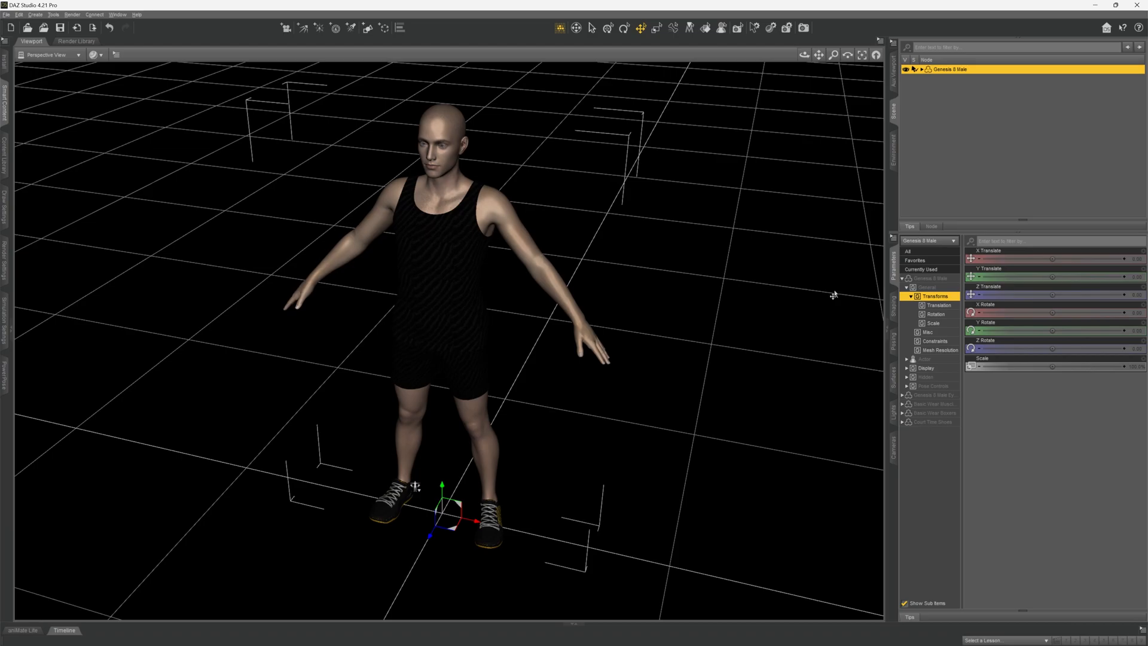
{"action": "mouse_move", "coordinate": [676, 272]}
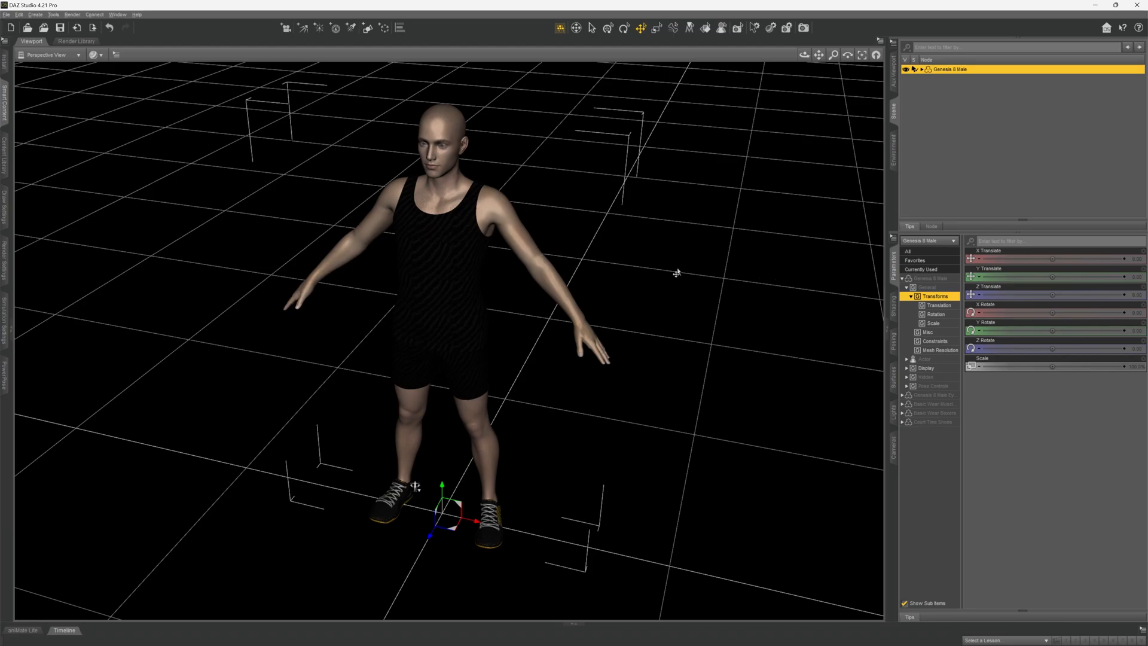
{"action": "left_click", "coordinate": [7, 15]}
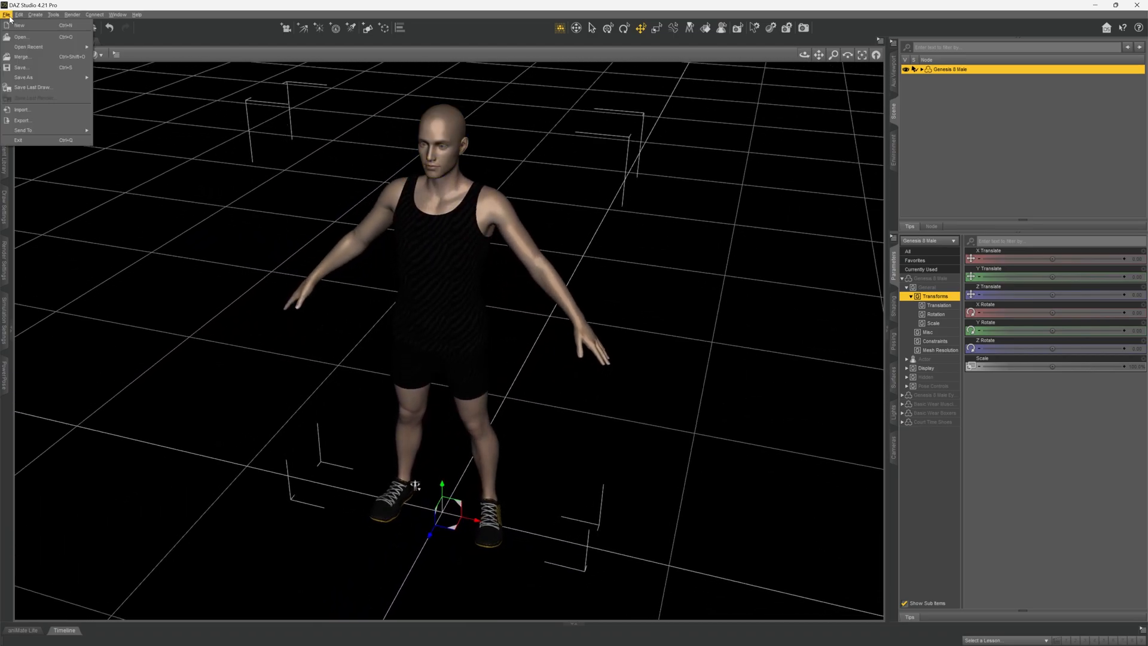
{"action": "left_click", "coordinate": [24, 129]}
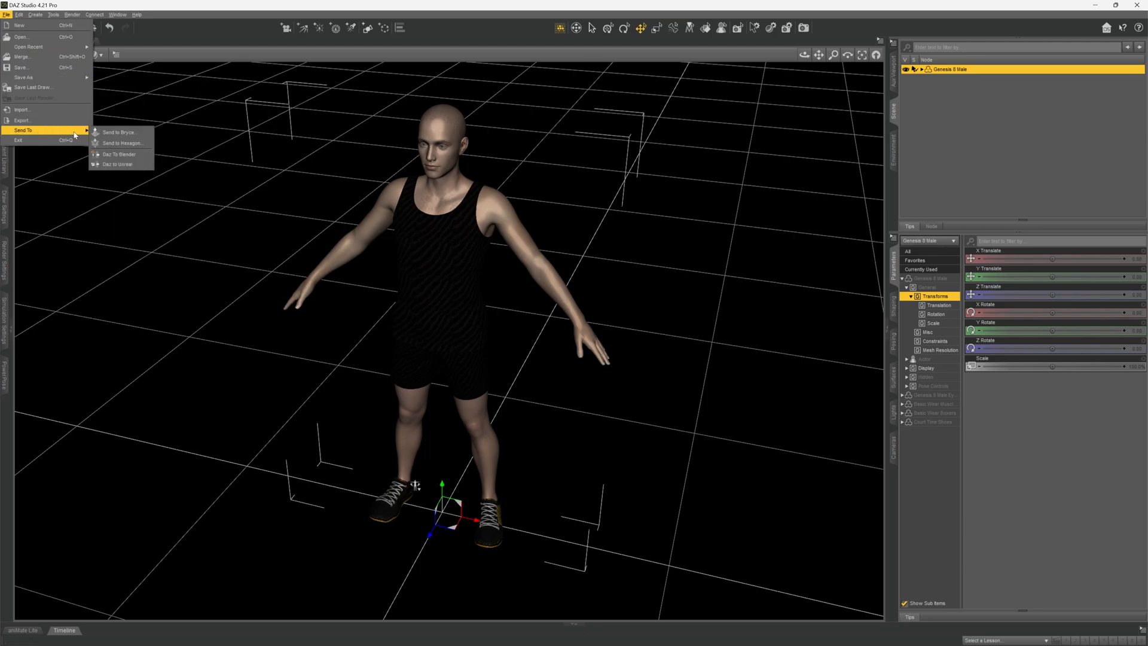
{"action": "mouse_move", "coordinate": [118, 154]}
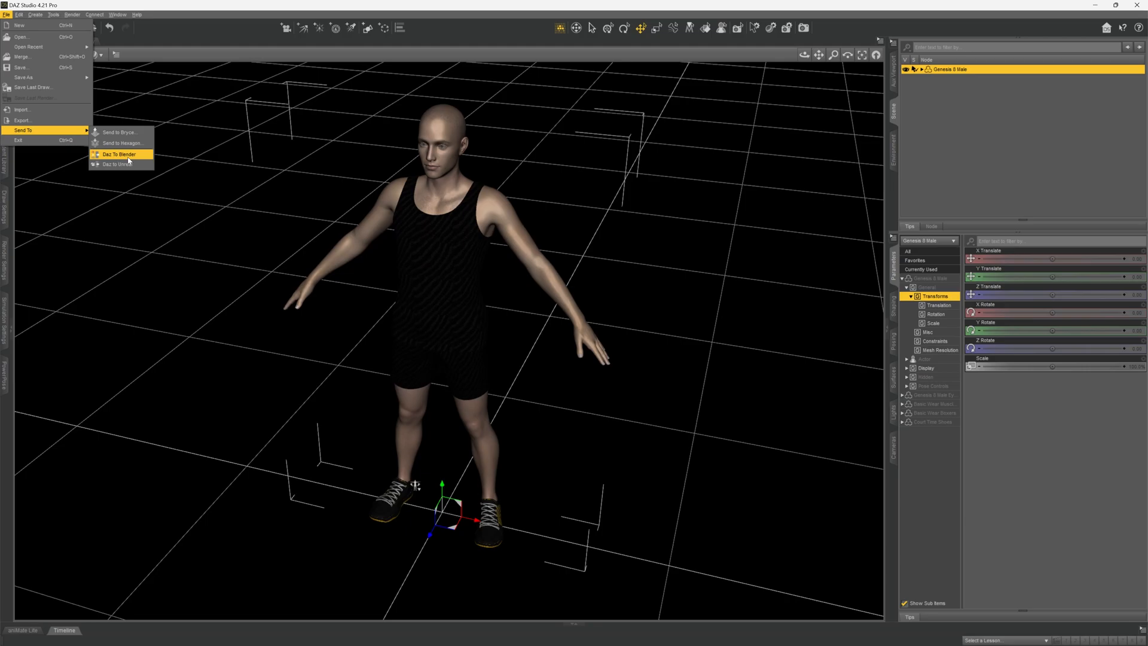
{"action": "left_click", "coordinate": [119, 154]}
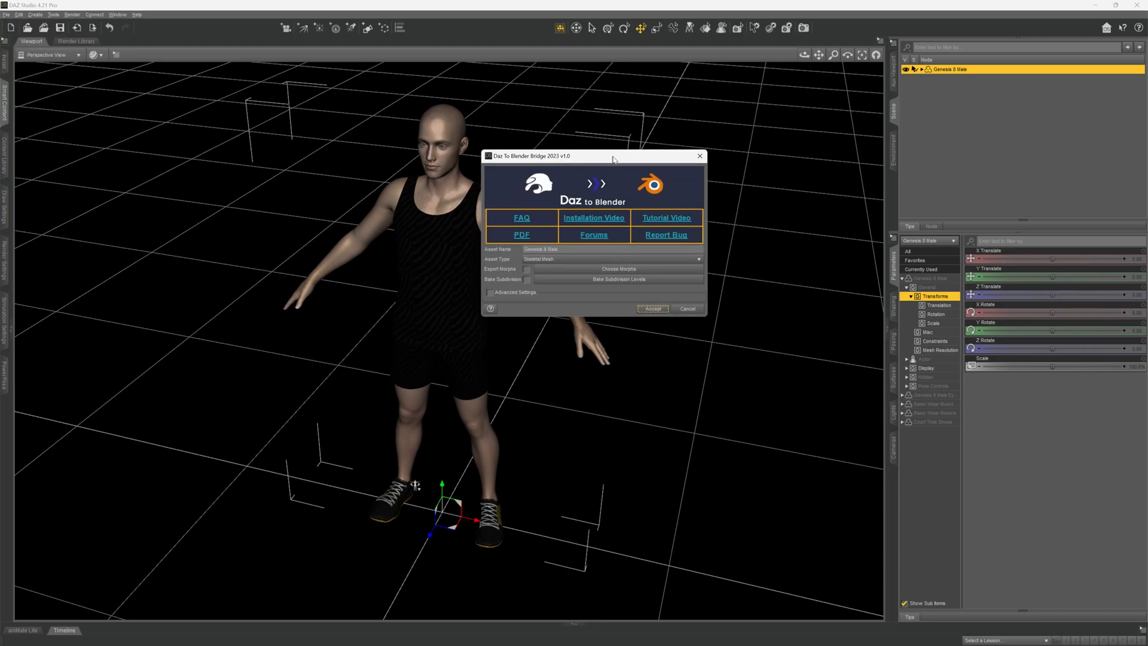
Step: Adjust the bridge export options, toggling morph export, before accepting
{"action": "left_click_drag", "start_coordinate": [593, 155], "coordinate": [540, 160]}
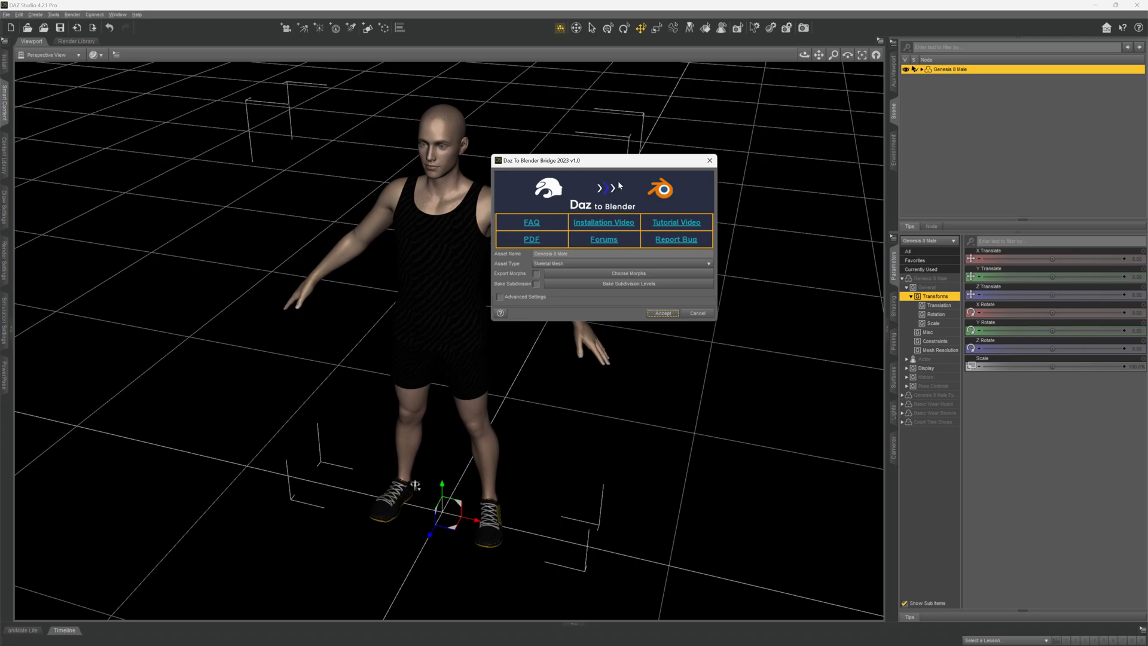
{"action": "left_click", "coordinate": [621, 263]}
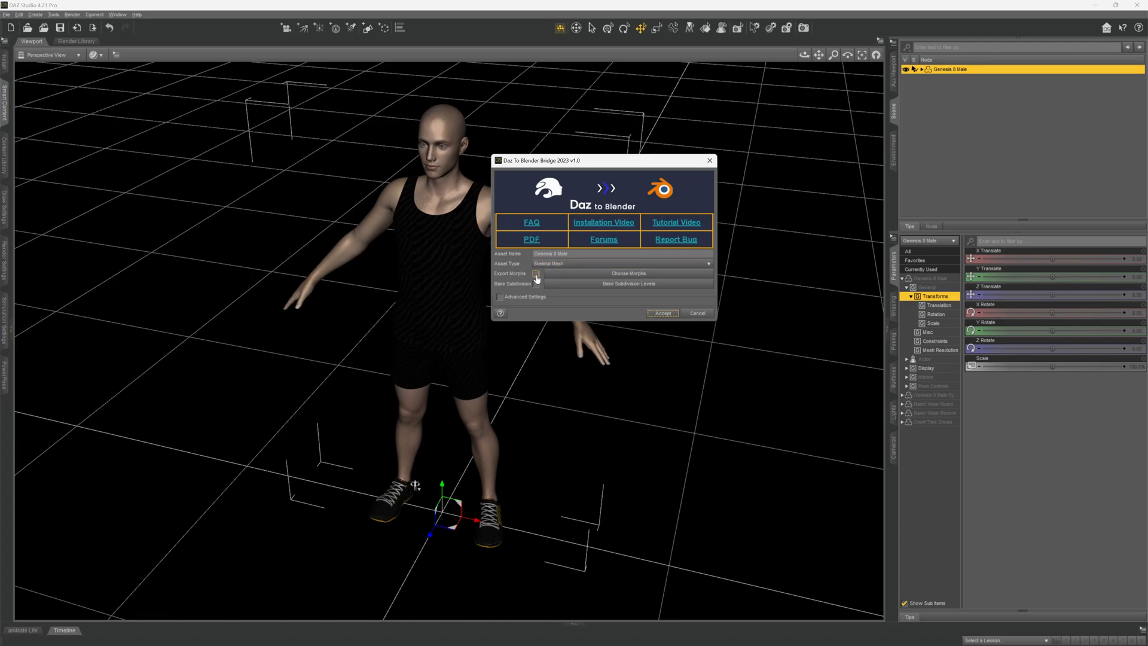
{"action": "left_click", "coordinate": [662, 313]}
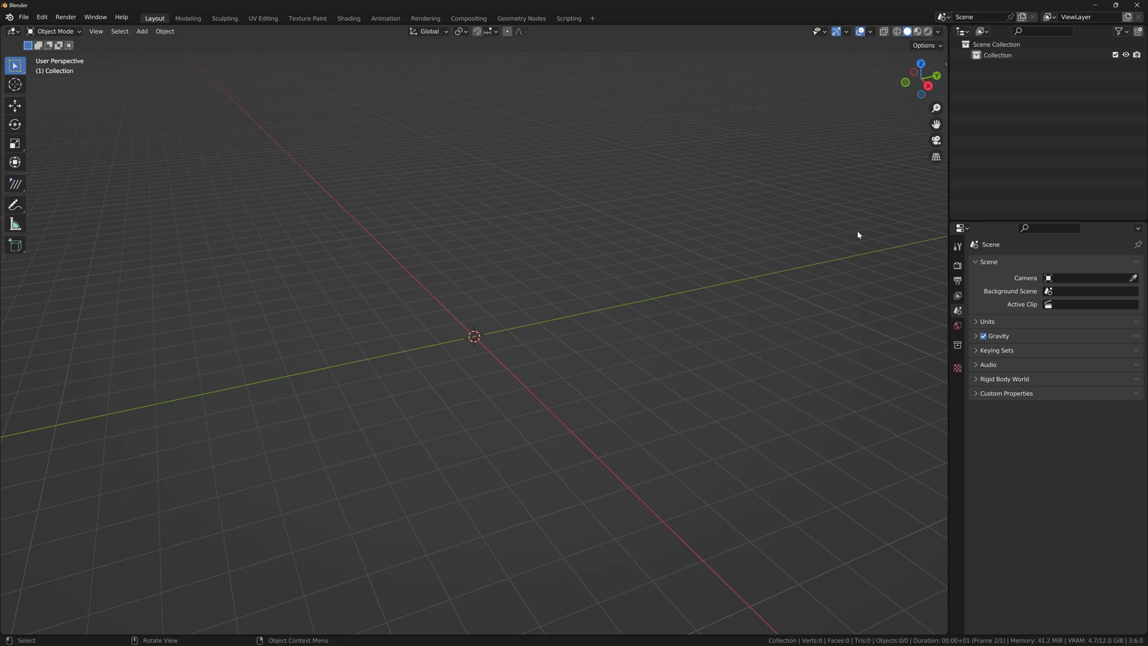
Step: Import the new Genesis 8 Male figure via the Daz To Blender sidebar panel
{"action": "left_click", "coordinate": [943, 66]}
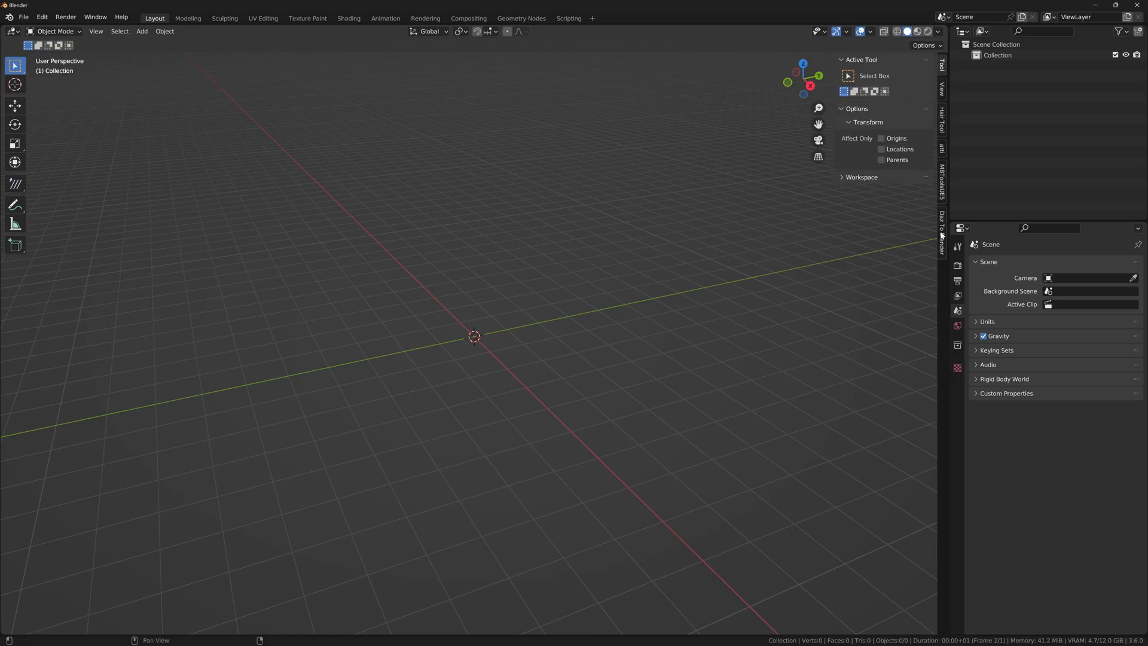
{"action": "left_click", "coordinate": [942, 231]}
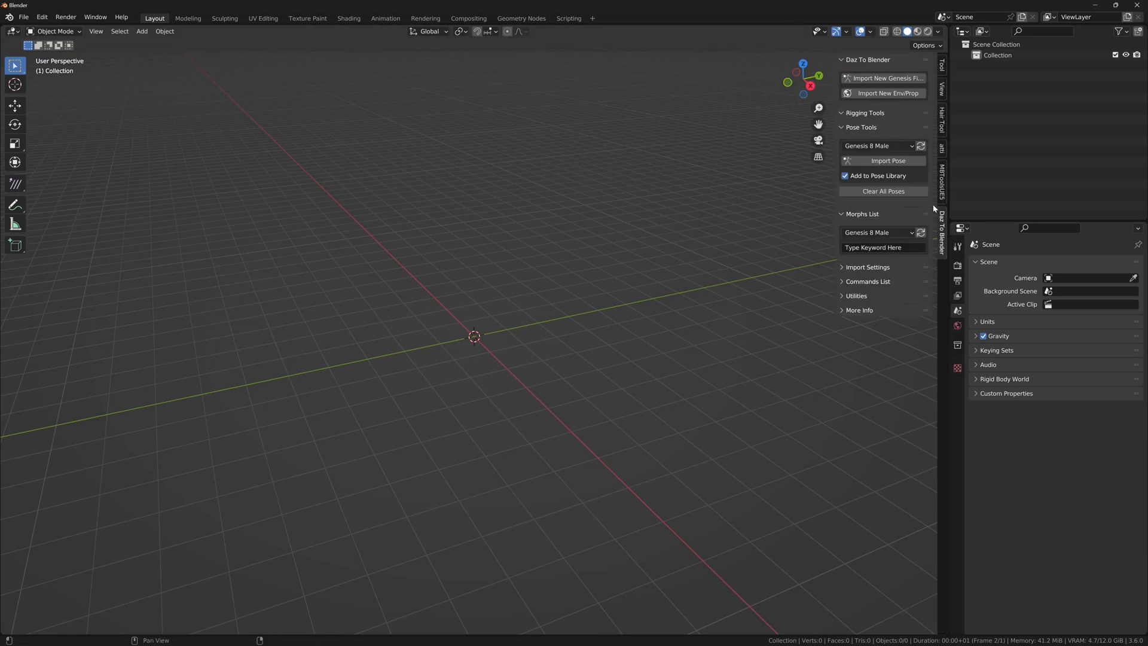
{"action": "mouse_move", "coordinate": [886, 79]}
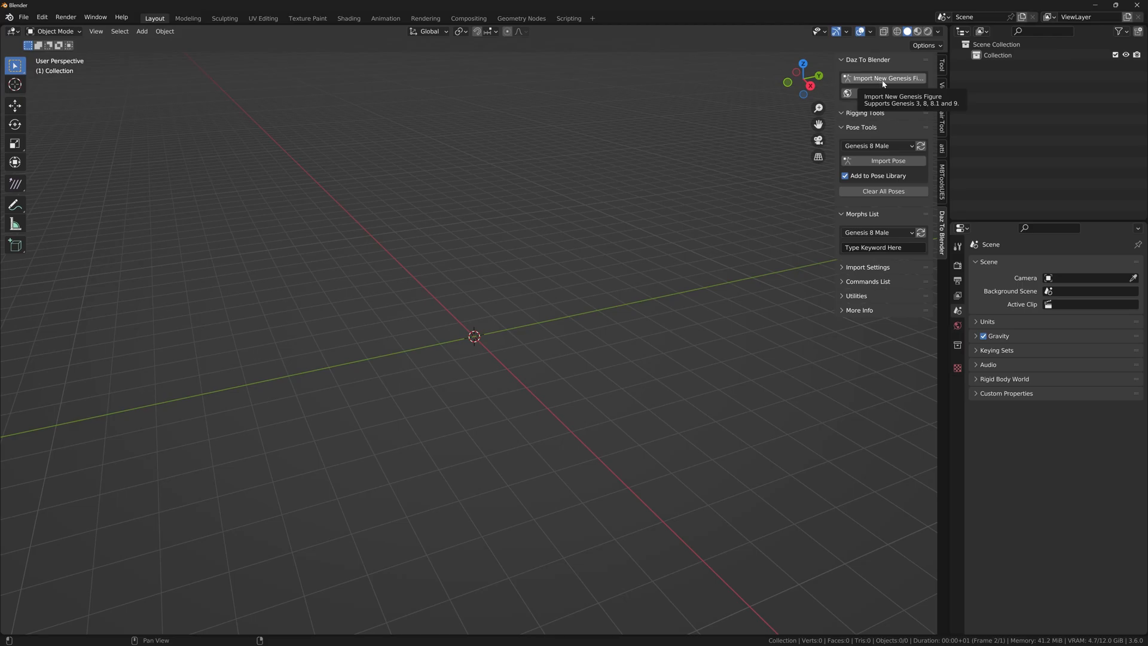
{"action": "left_click", "coordinate": [887, 78]}
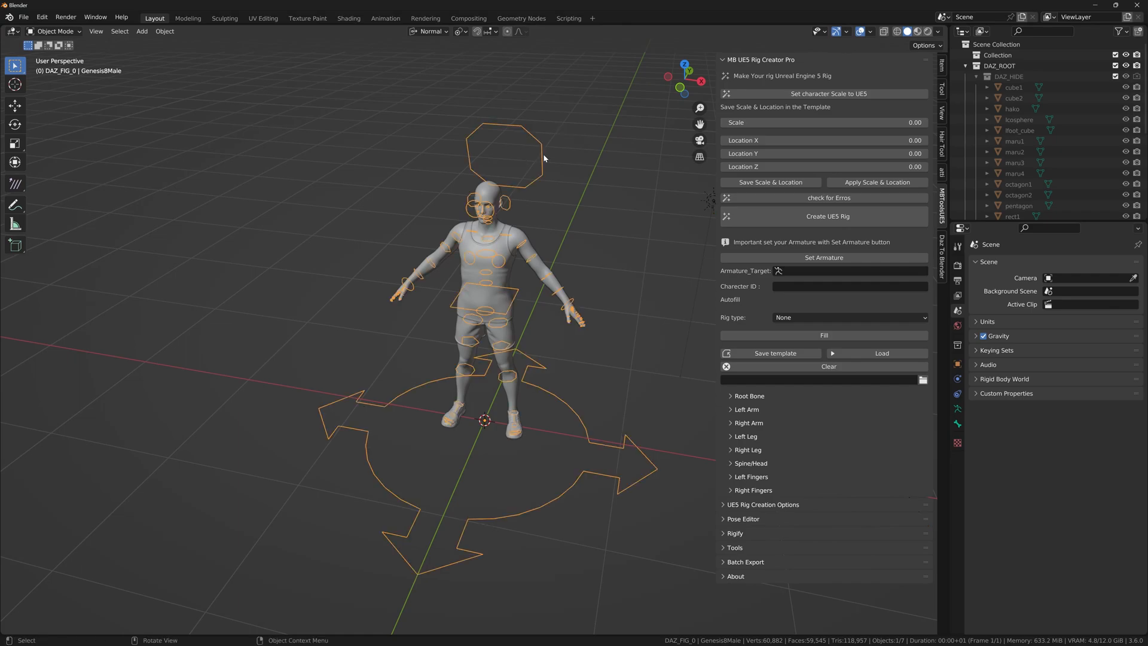
Step: Set the armature as rig target, choose DAZ Genesis 8 rig type and fill the bone mapping
{"action": "left_click", "coordinate": [823, 258]}
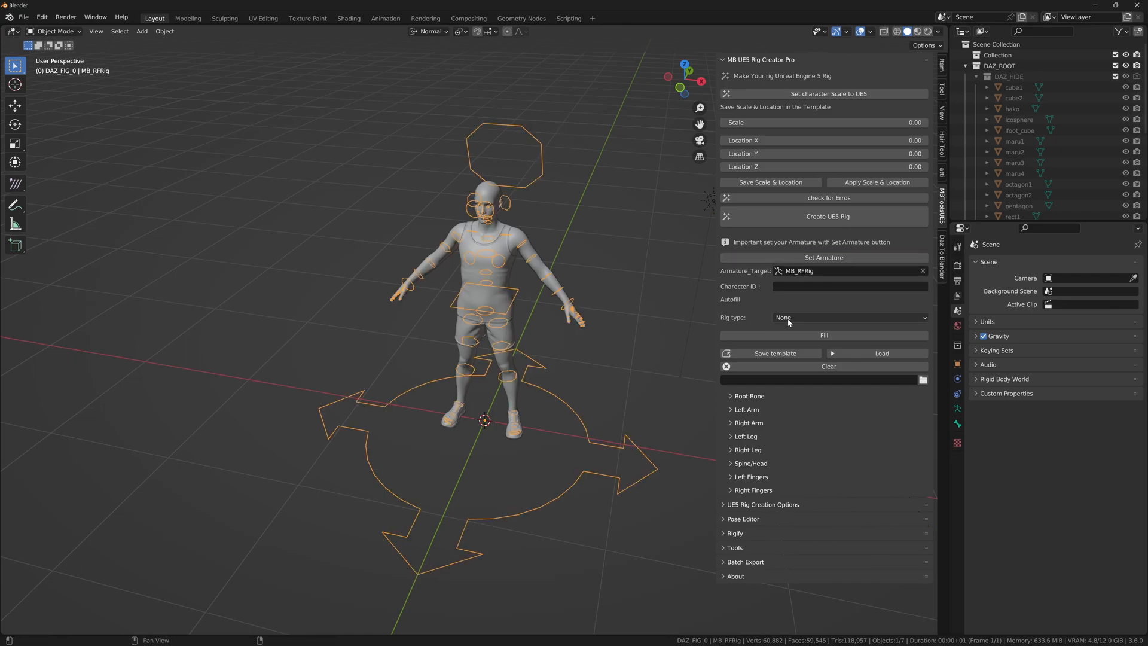
{"action": "left_click", "coordinate": [849, 317]}
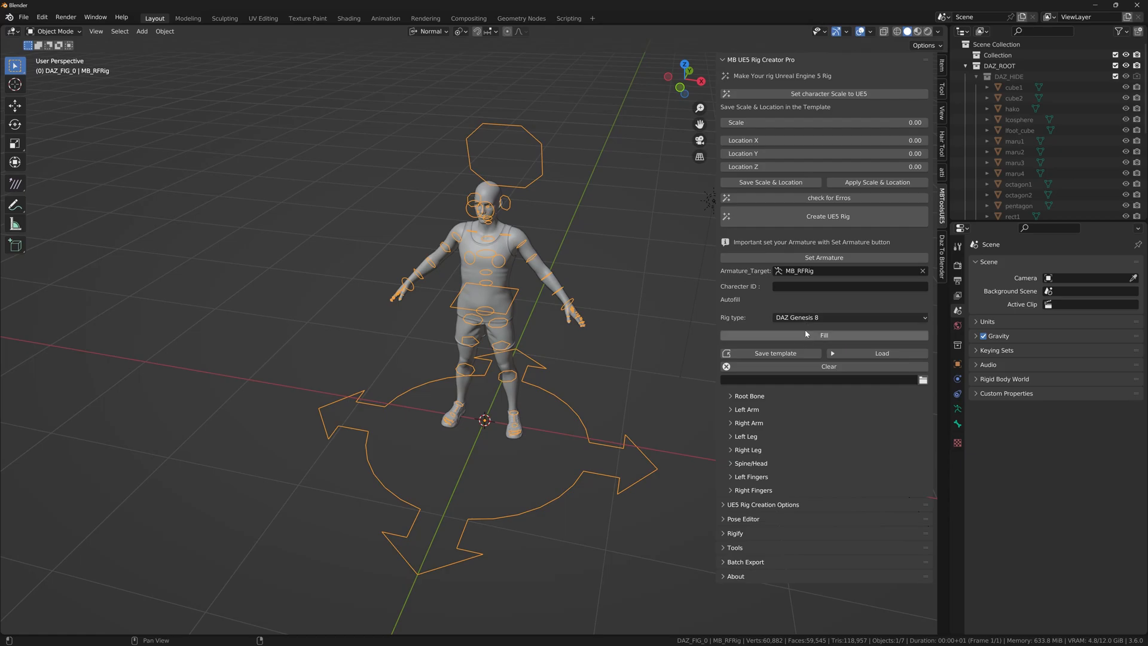
{"action": "left_click", "coordinate": [746, 409]}
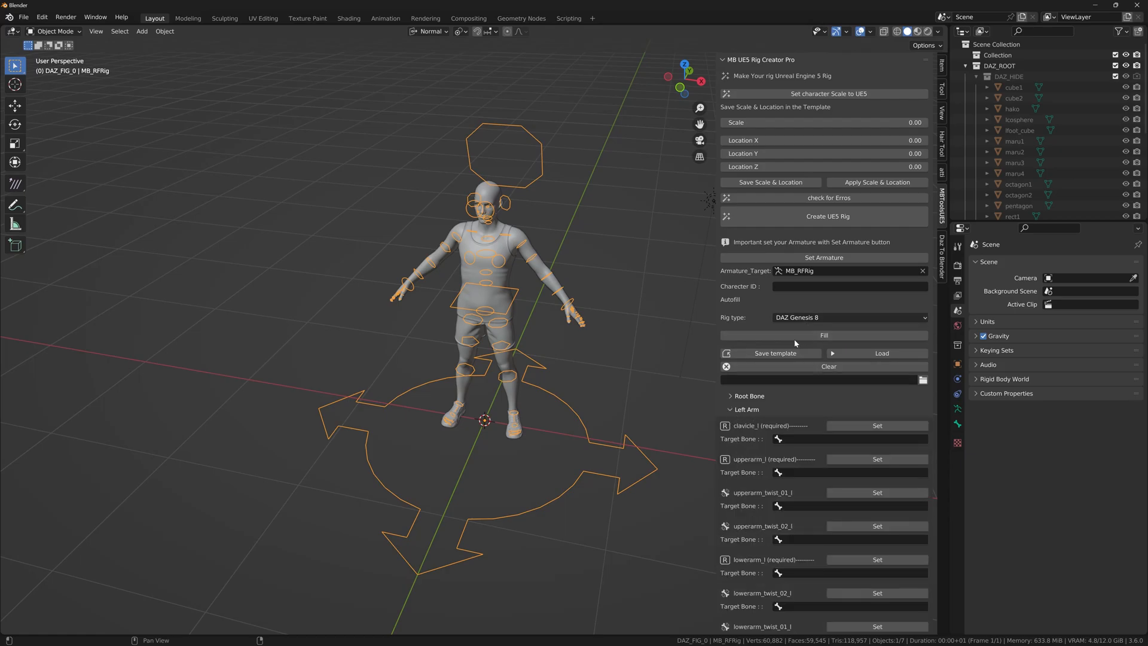
{"action": "left_click", "coordinate": [823, 335]}
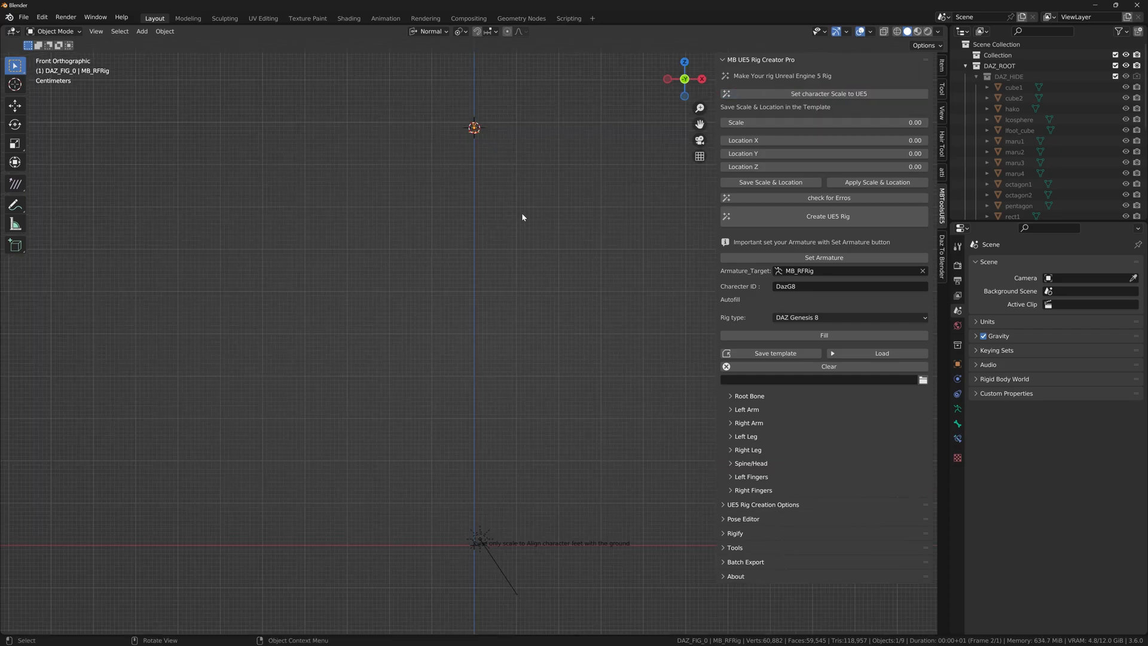
{"action": "mouse_move", "coordinate": [491, 155]}
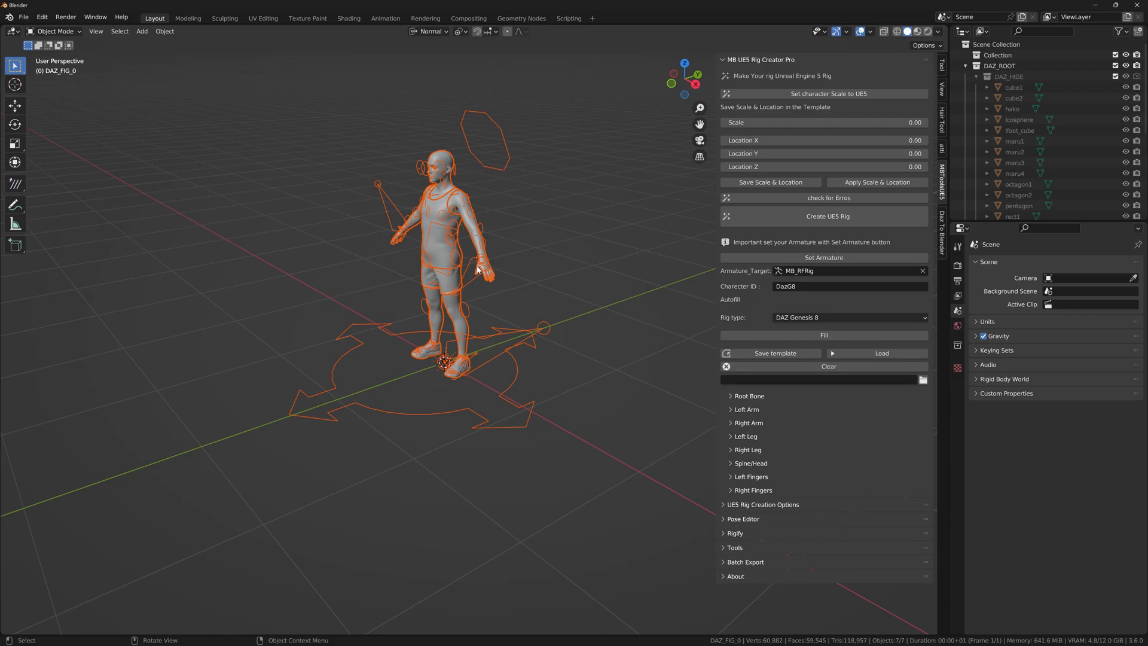
Step: Switch to Unreal Engine 5 and import the Genesis 8 Male FBX onto the SK_Mannequin skeleton
{"action": "key", "text": "alt+tab"}
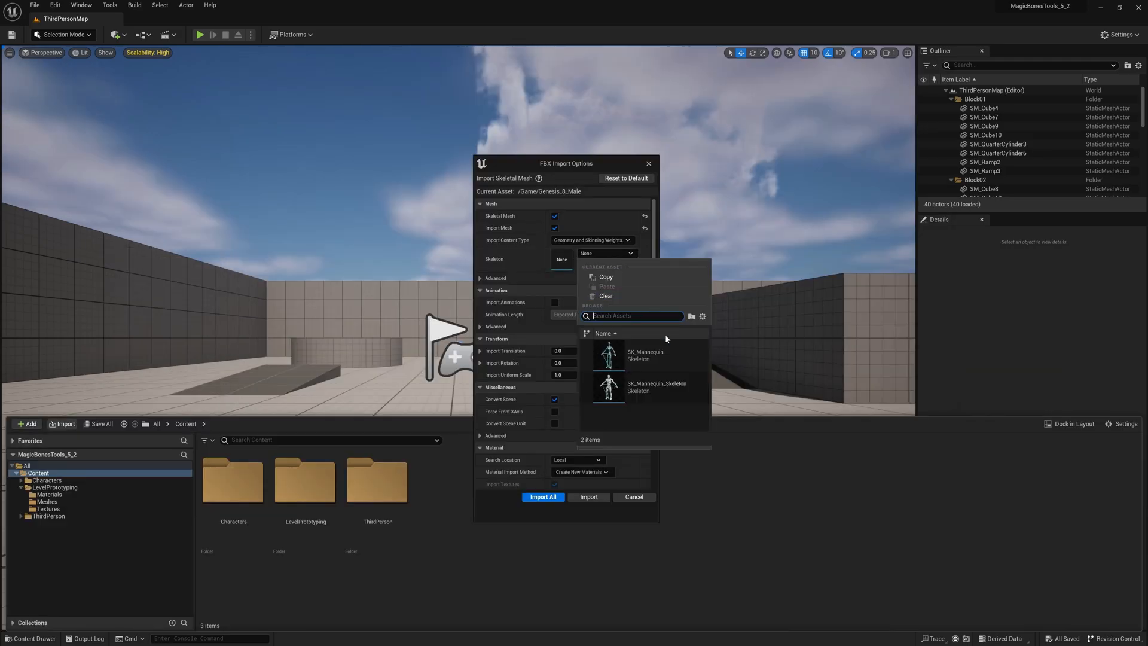
{"action": "mouse_move", "coordinate": [644, 356]}
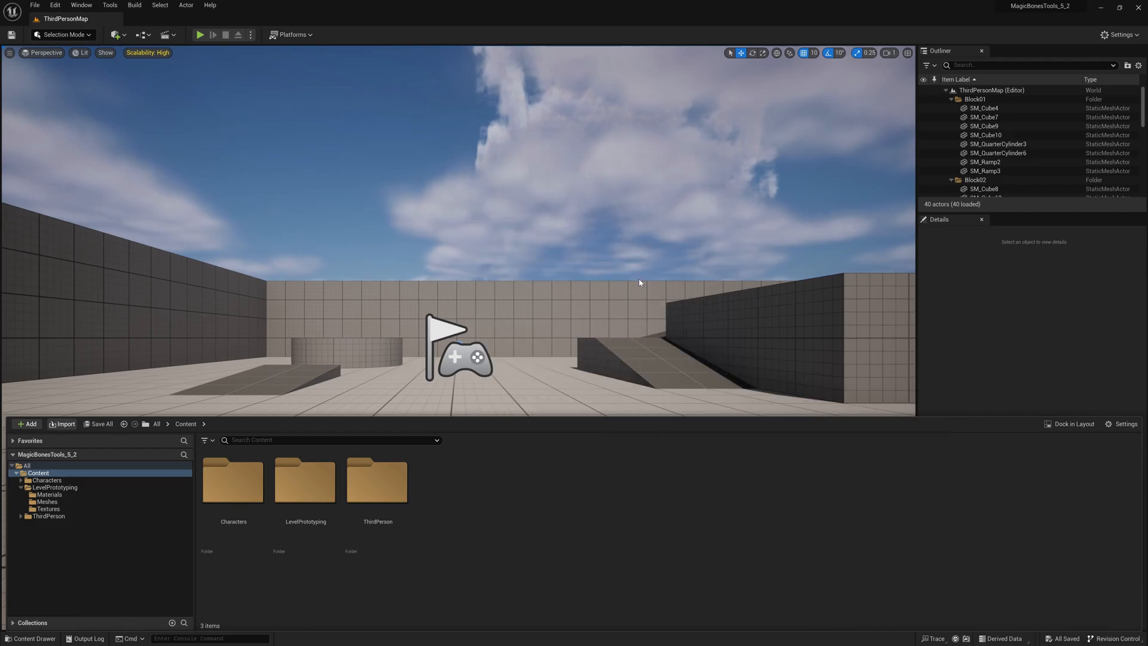
{"action": "left_click", "coordinate": [65, 424]}
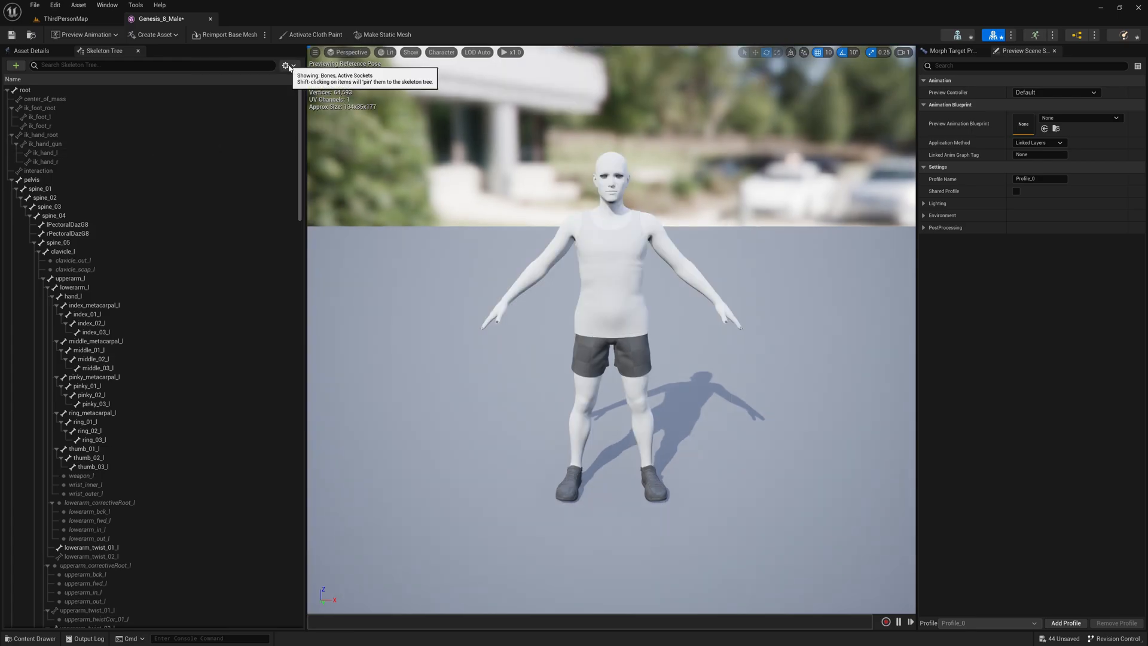
Step: Show retargeting options and set all bones under pelvis to Skeleton translation retargeting
{"action": "left_click", "coordinate": [288, 65]}
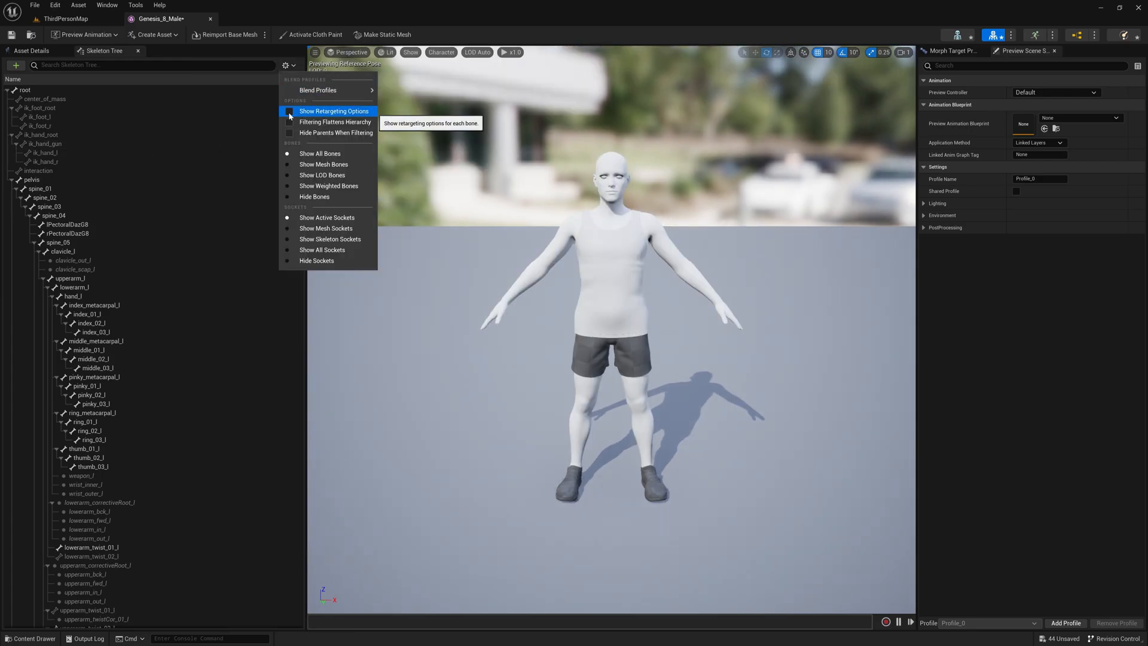
{"action": "left_click", "coordinate": [290, 110]}
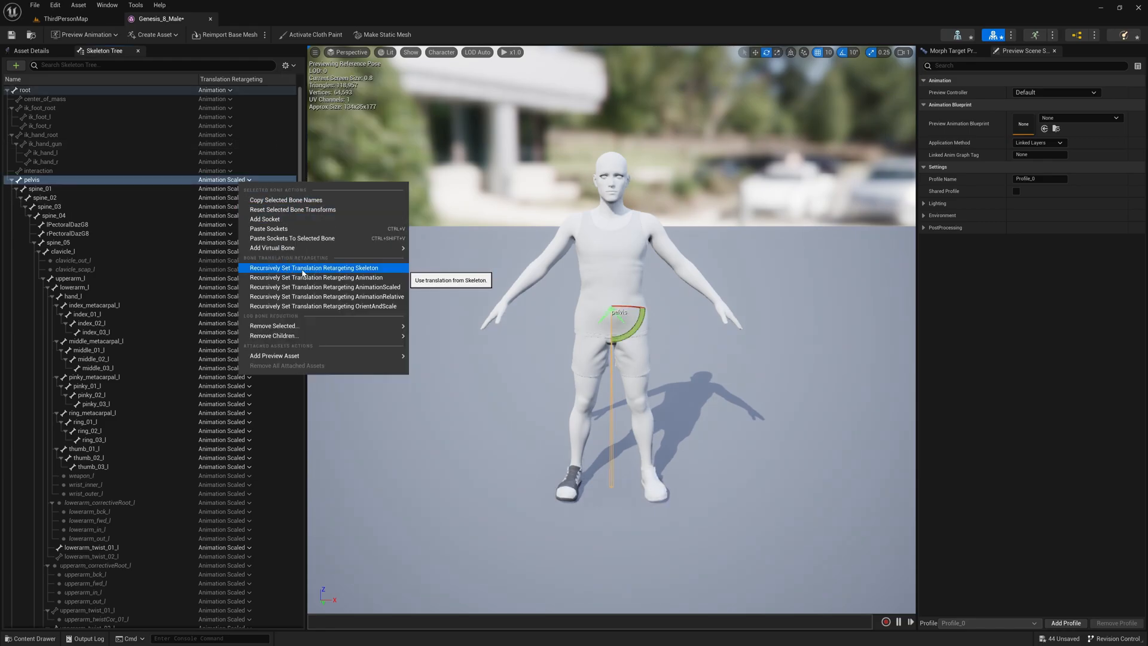
{"action": "left_click", "coordinate": [314, 267]}
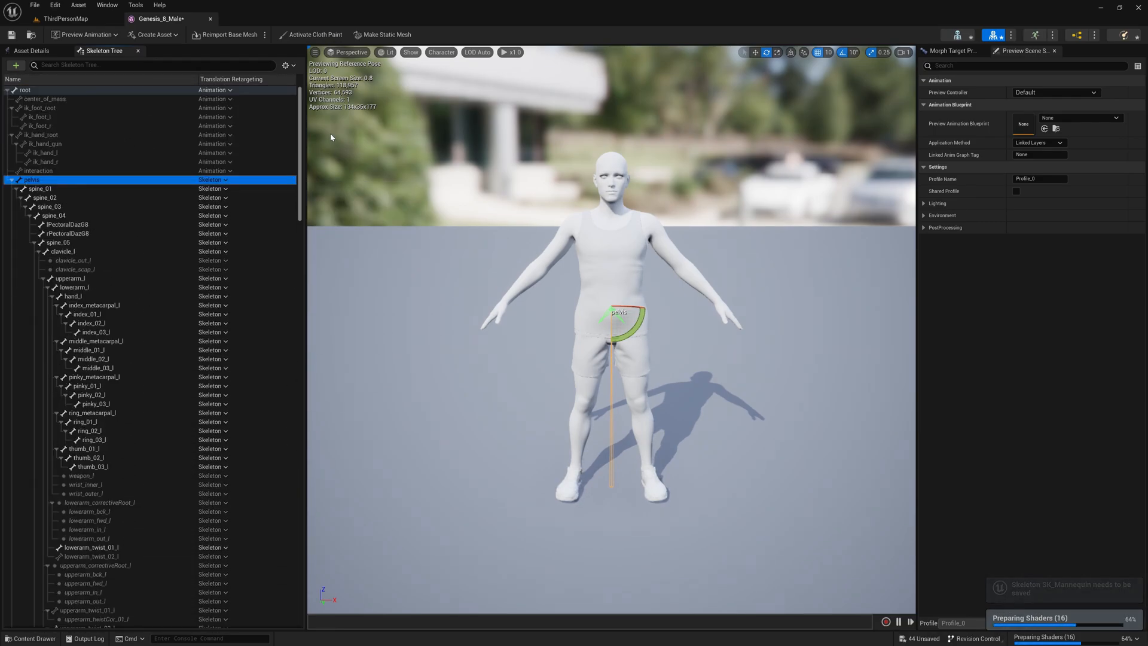
Step: Put the pelvis bone itself back on Animation translation retargeting
{"action": "left_click", "coordinate": [213, 180]}
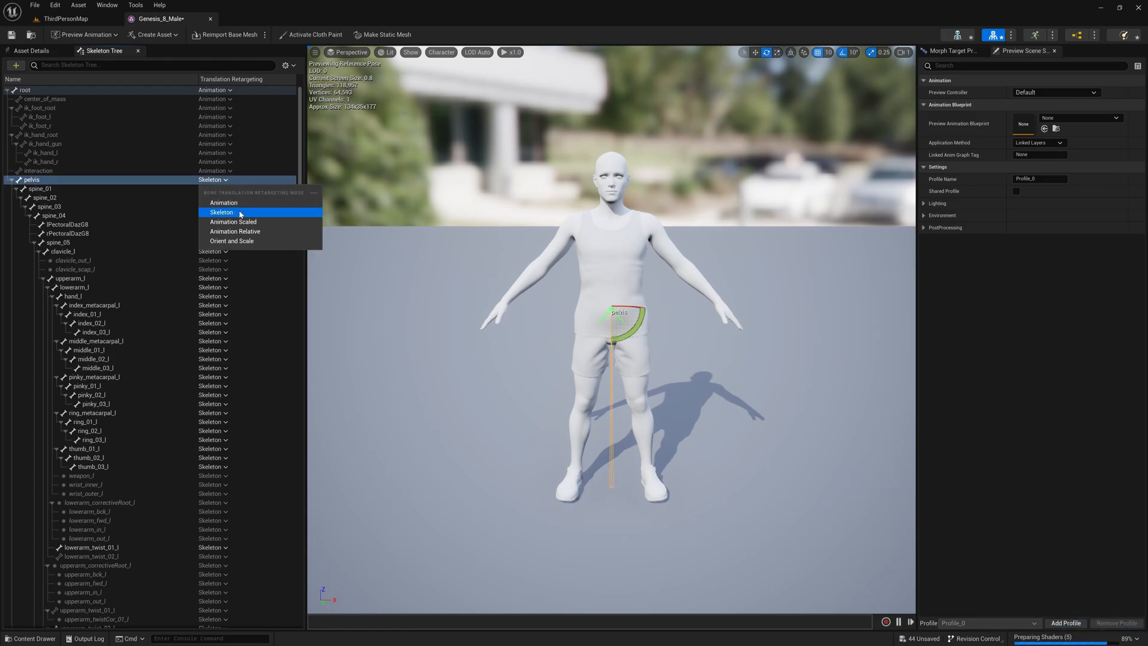
{"action": "left_click", "coordinate": [225, 203]}
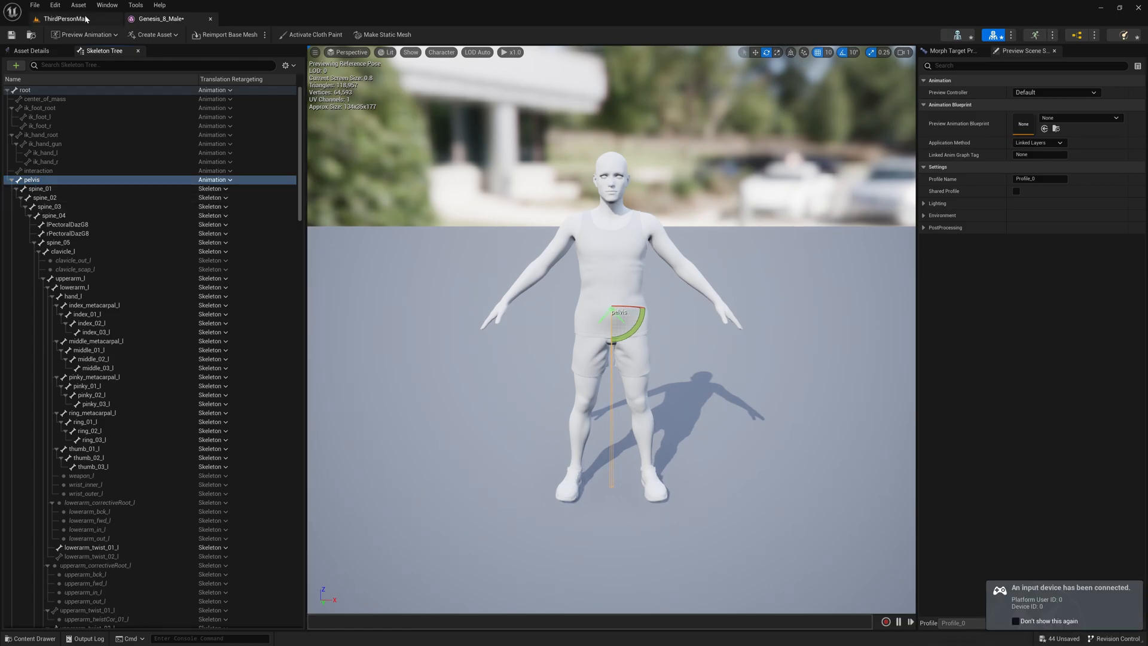
Step: Assign Genesis_8_Male as BP_ThirdPersonCharacter's skeletal mesh and compile the Blueprint
{"action": "left_click", "coordinate": [62, 18]}
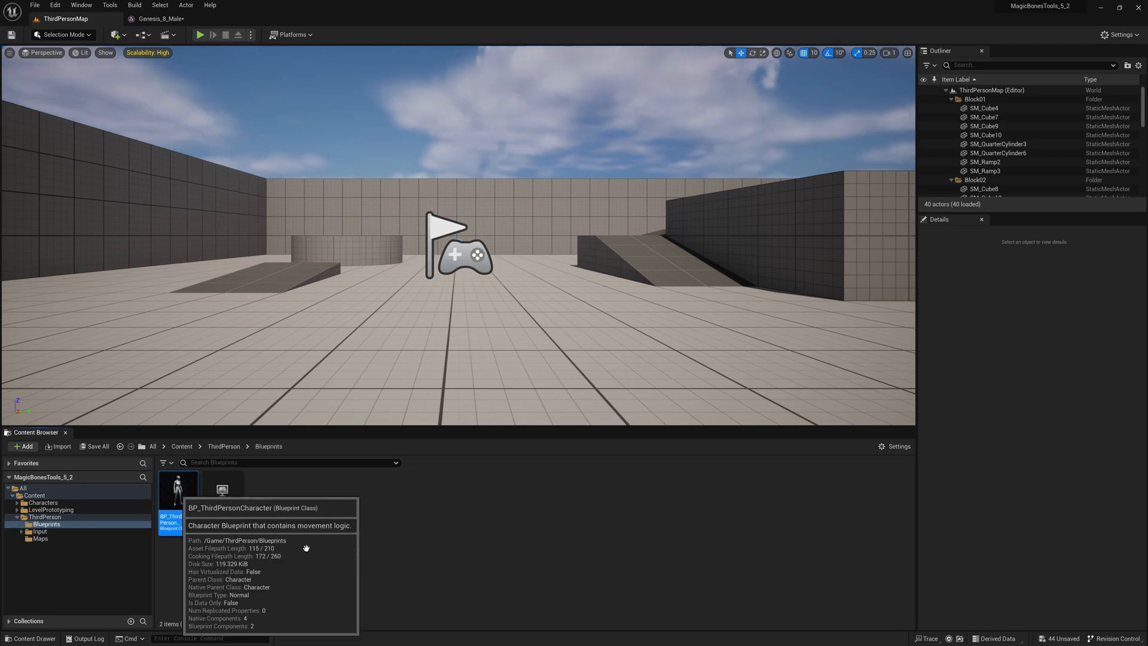
{"action": "double_click", "coordinate": [177, 489]}
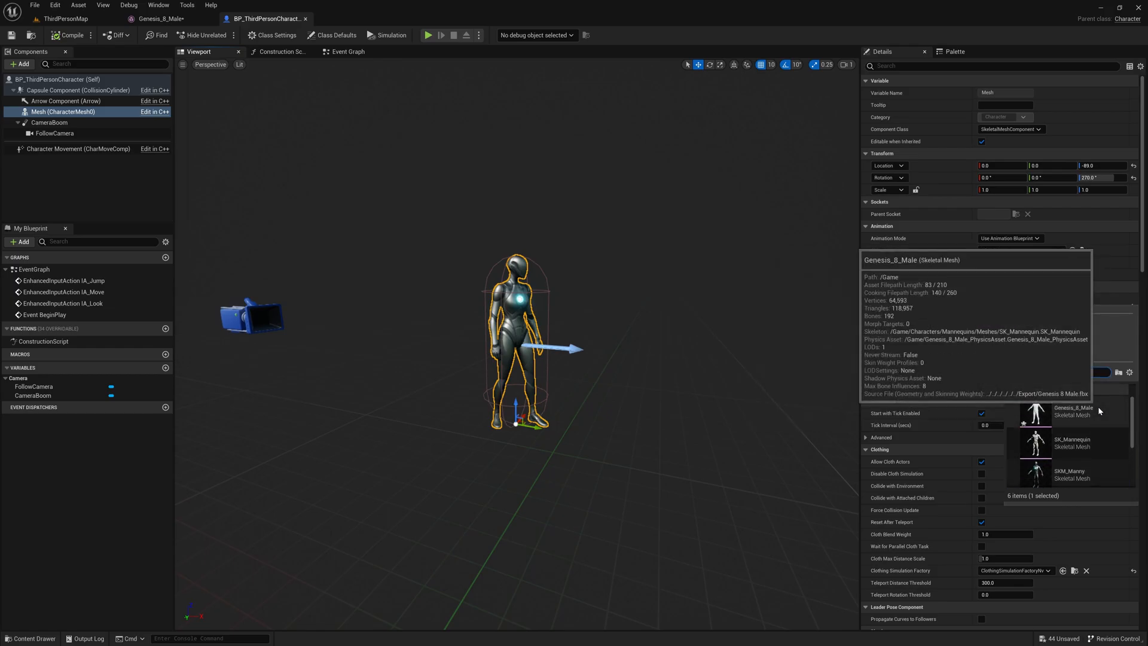
{"action": "left_click", "coordinate": [1073, 413]}
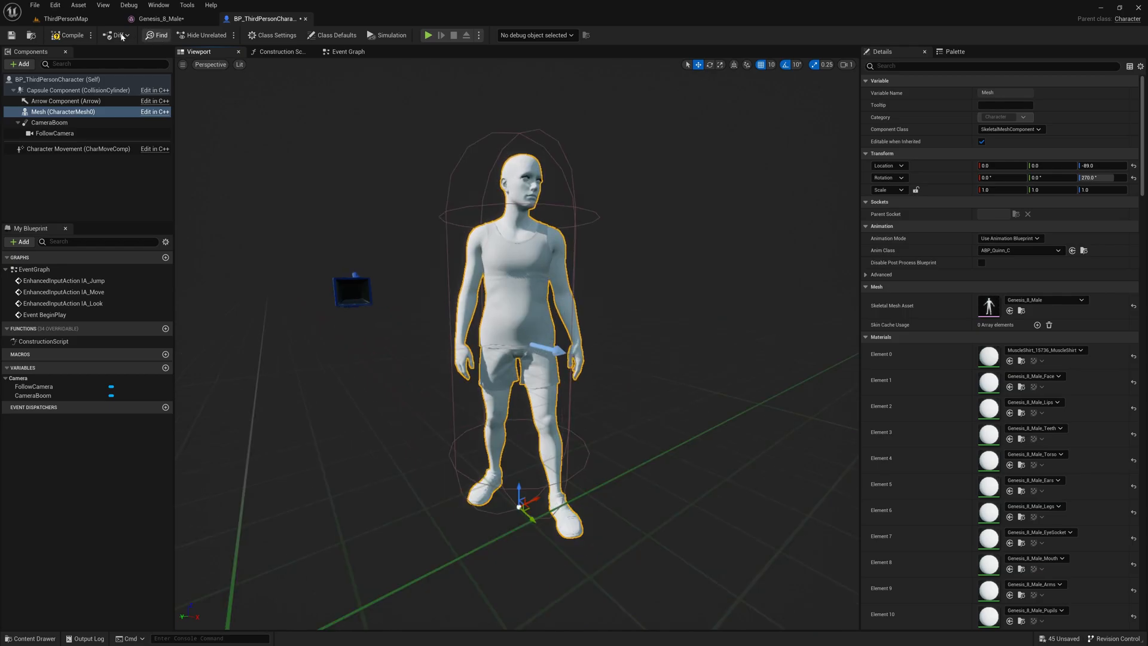
{"action": "left_click", "coordinate": [428, 34]}
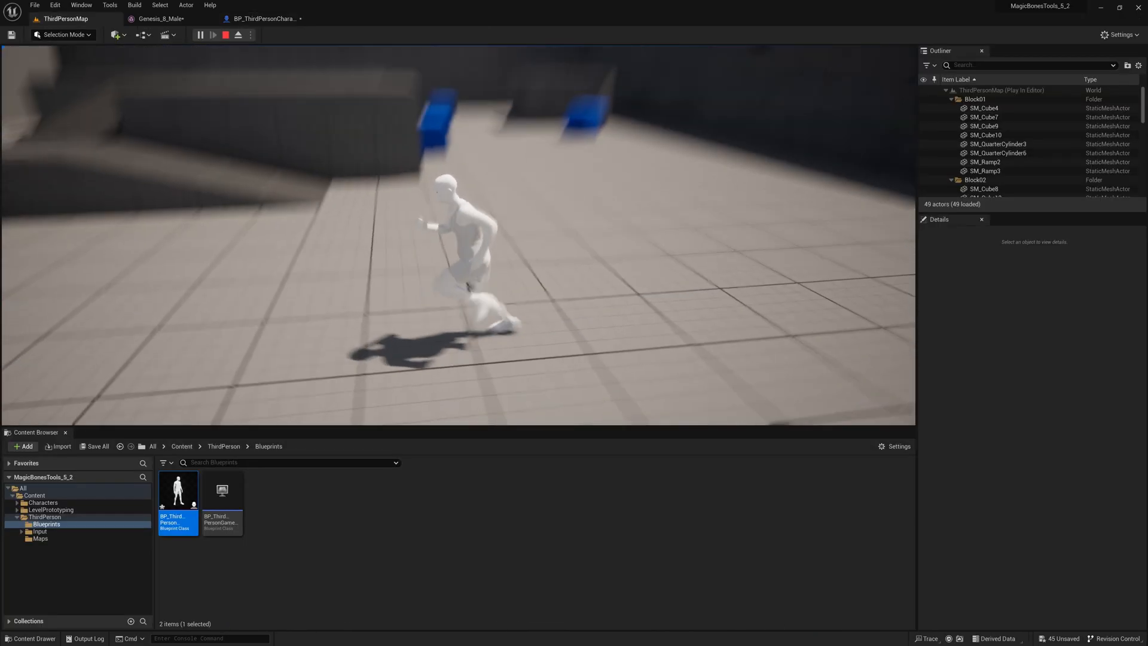